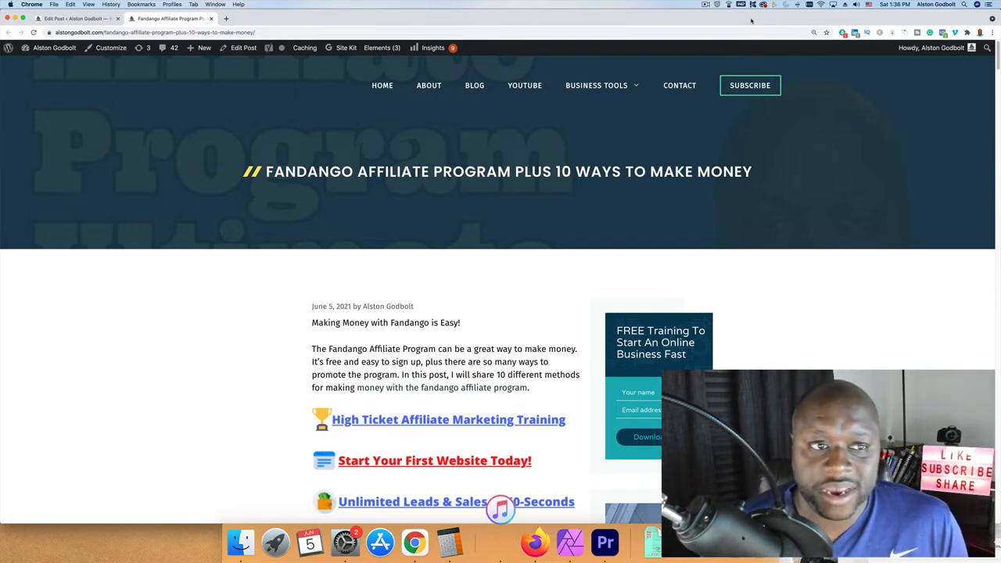
{"action": "mouse_move", "coordinate": [513, 78]}
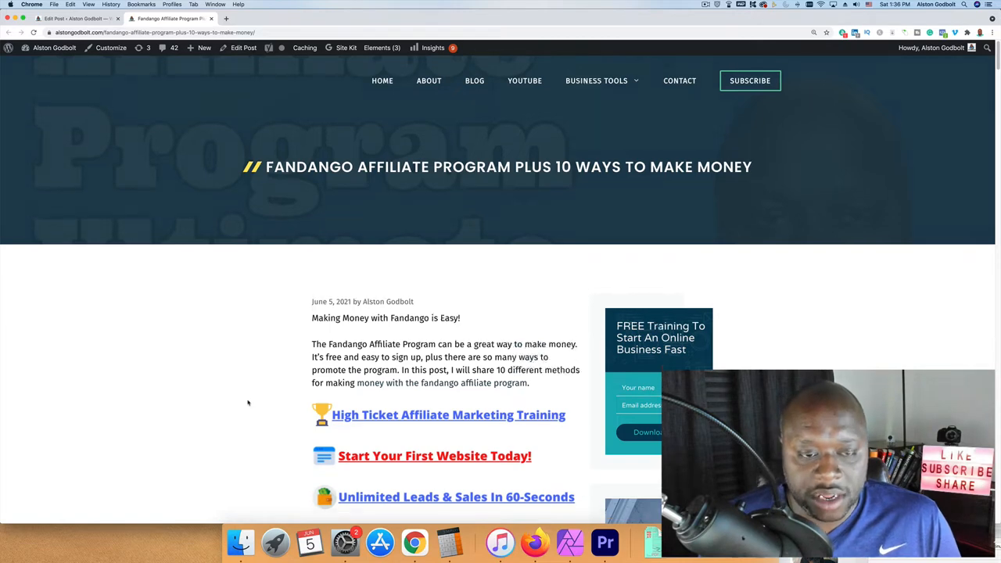
Scroll past the intro and promo links to the About the Fandango heading.
{"action": "scroll", "scroll_direction": "down", "scroll_amount": 3}
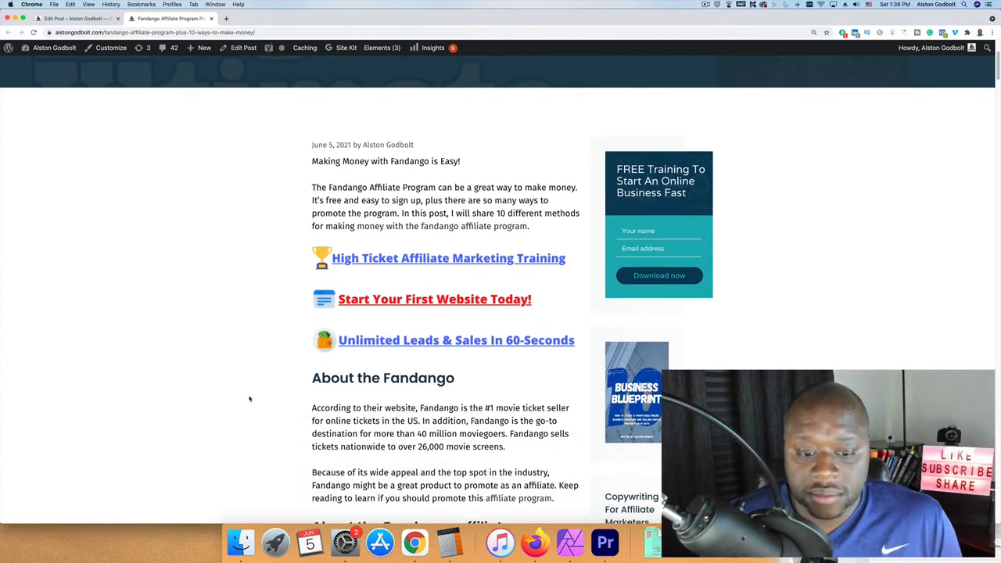
{"action": "scroll", "scroll_direction": "down", "scroll_amount": 3}
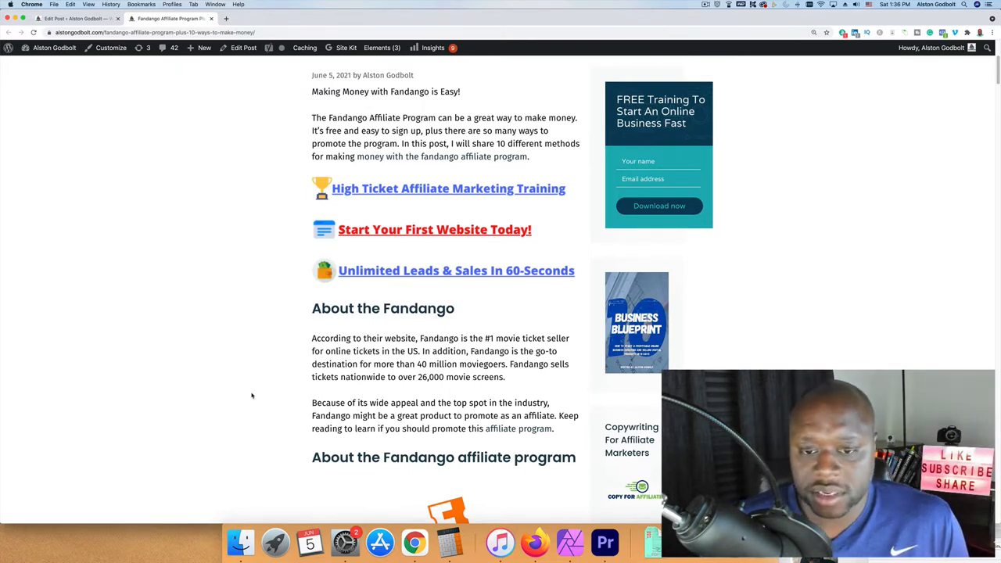
Scroll through the affiliate program overview and commission structure to the How to join heading.
{"action": "scroll", "scroll_direction": "down", "scroll_amount": 3}
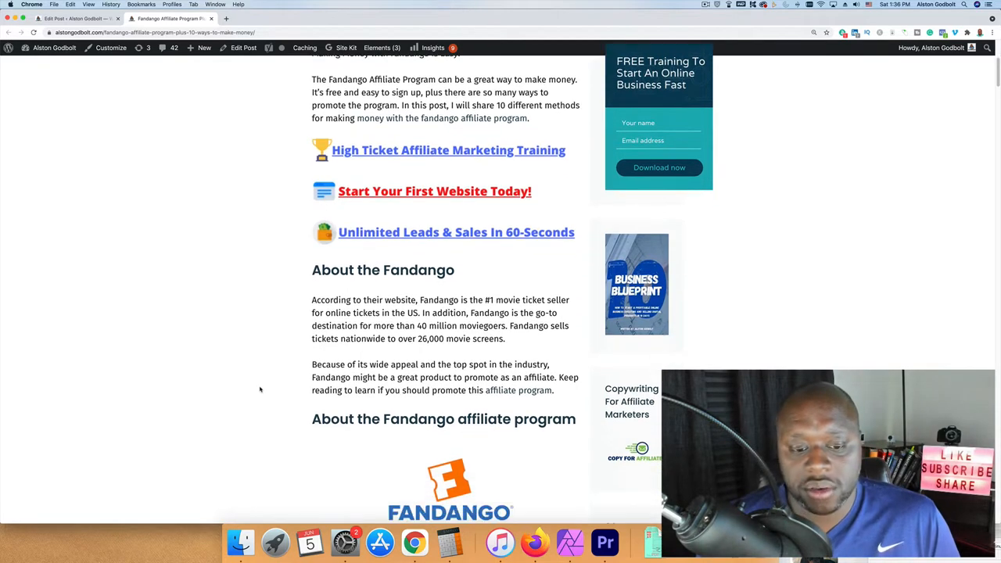
{"action": "scroll", "scroll_direction": "down", "scroll_amount": 3}
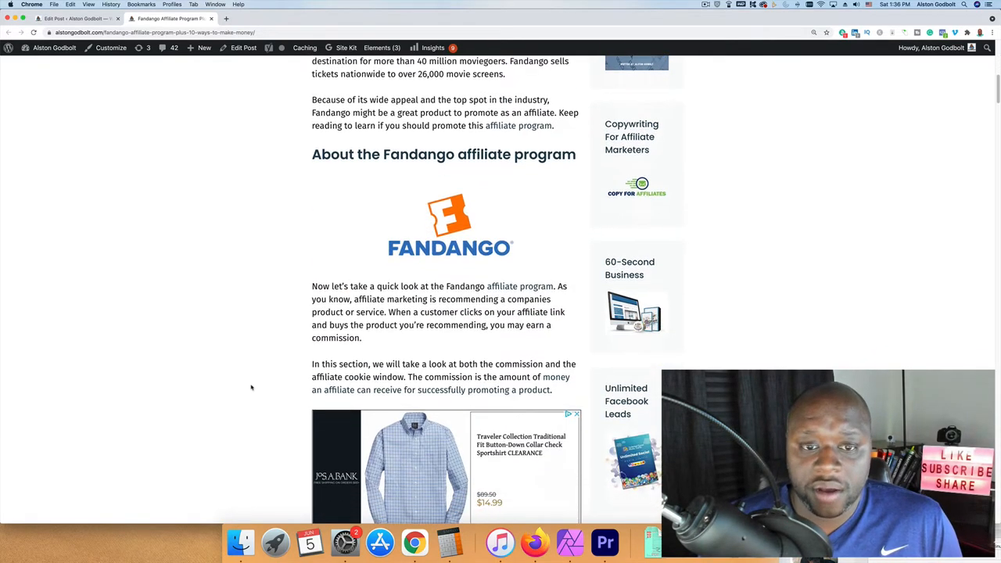
{"action": "scroll", "scroll_direction": "down", "scroll_amount": 3}
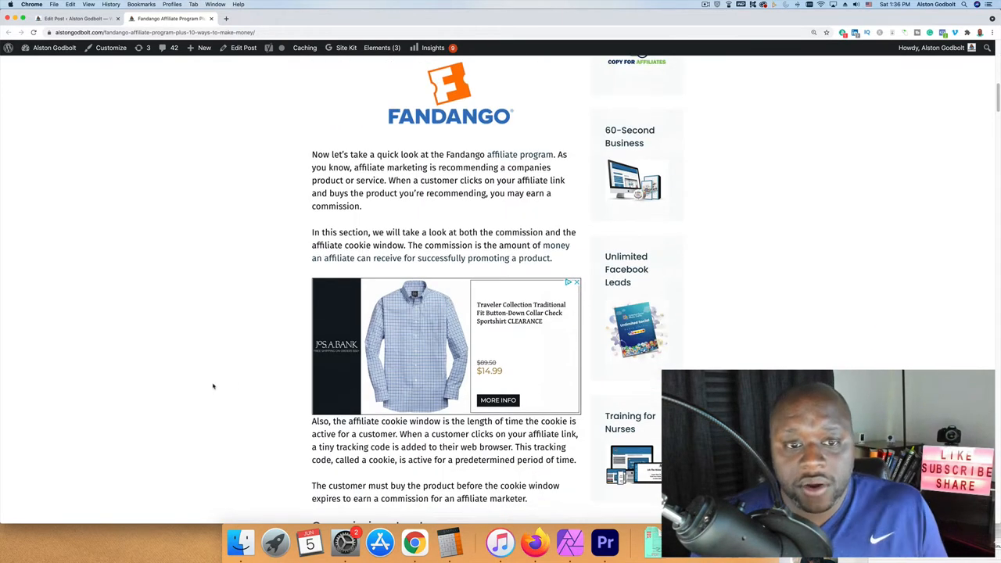
{"action": "scroll", "scroll_direction": "down", "scroll_amount": 3}
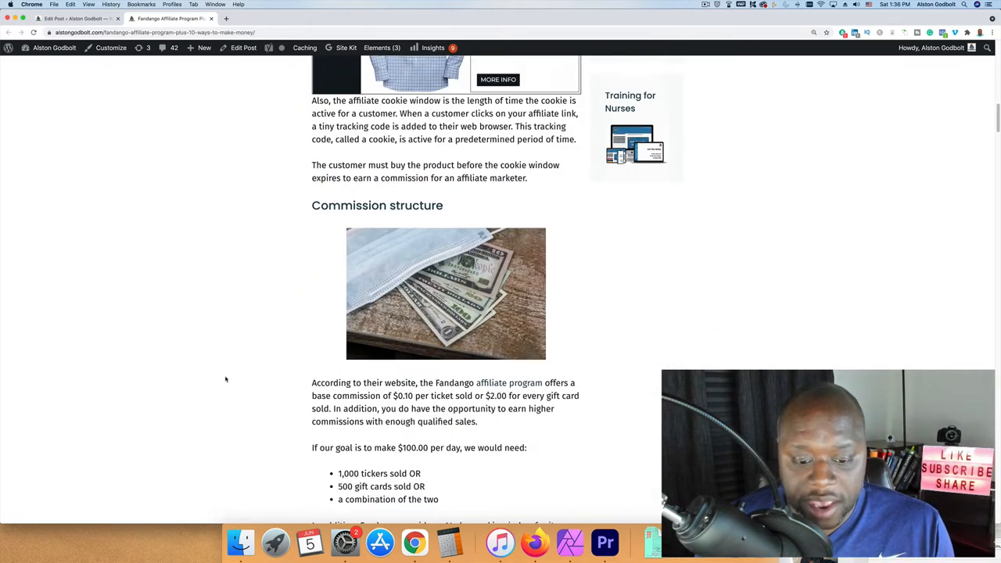
{"action": "scroll", "scroll_direction": "down", "scroll_amount": 3}
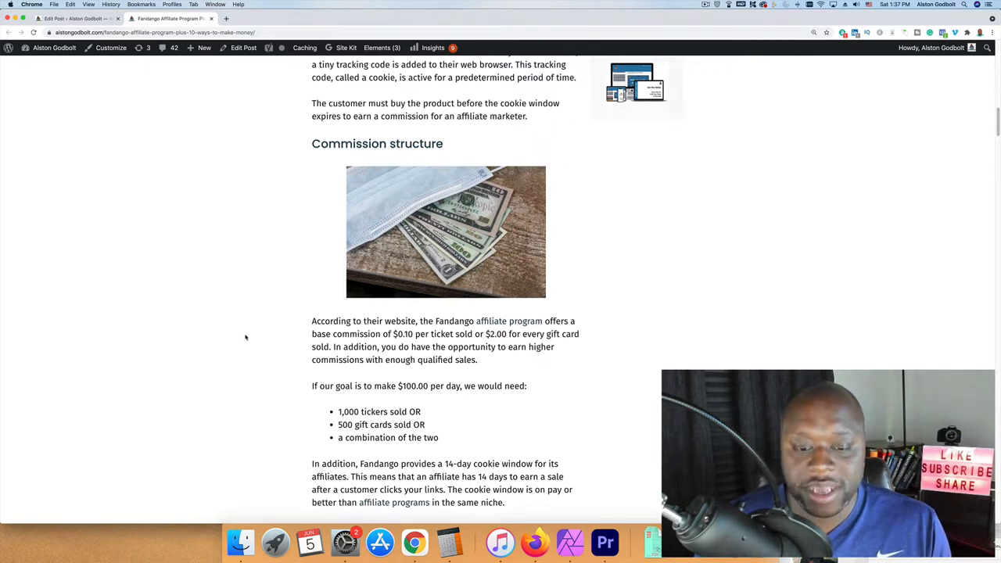
{"action": "mouse_move", "coordinate": [207, 361]}
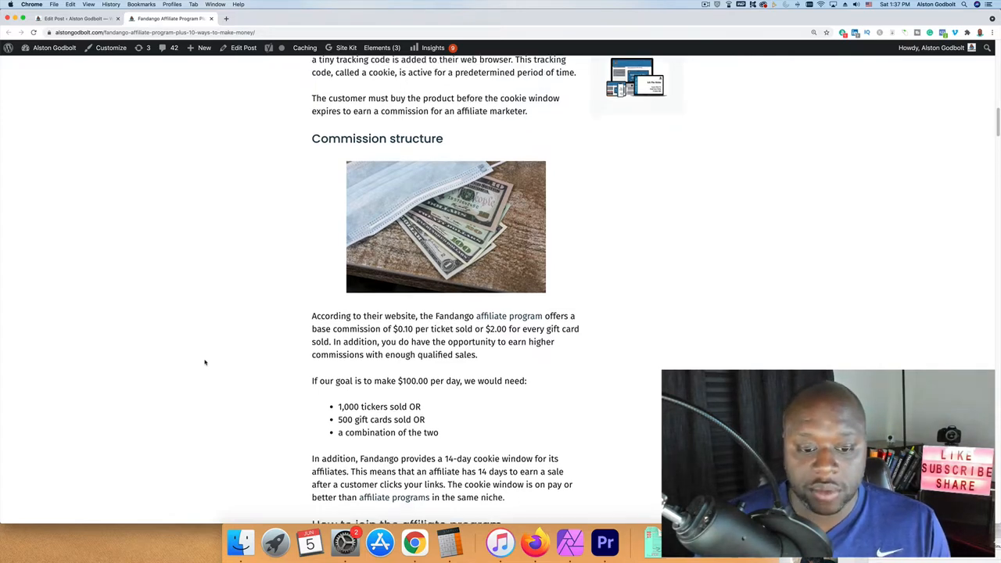
{"action": "scroll", "scroll_direction": "down", "scroll_amount": 3}
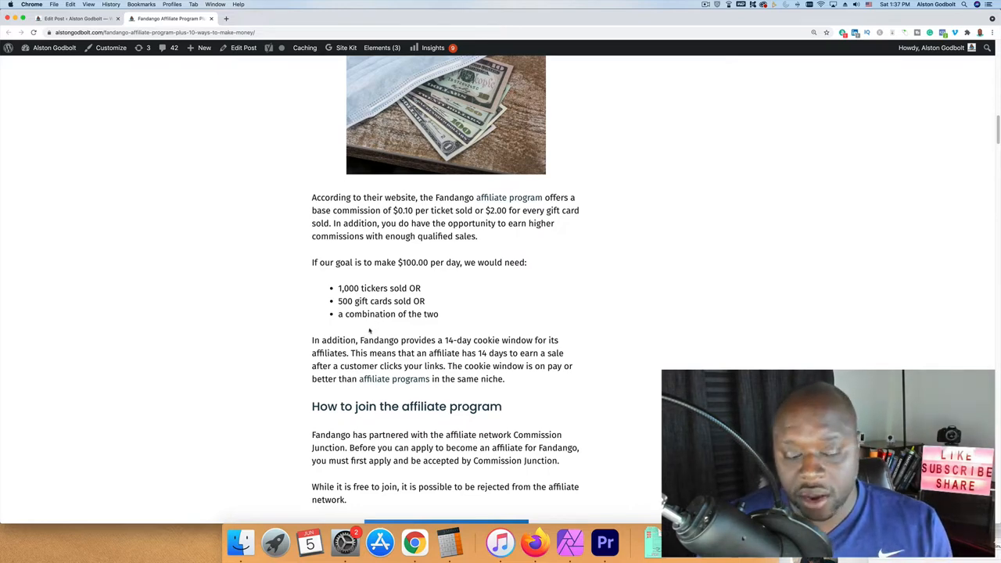
Scroll through the Commission Junction signup details in the How to join section to the next heading.
{"action": "scroll", "scroll_direction": "down", "scroll_amount": 3}
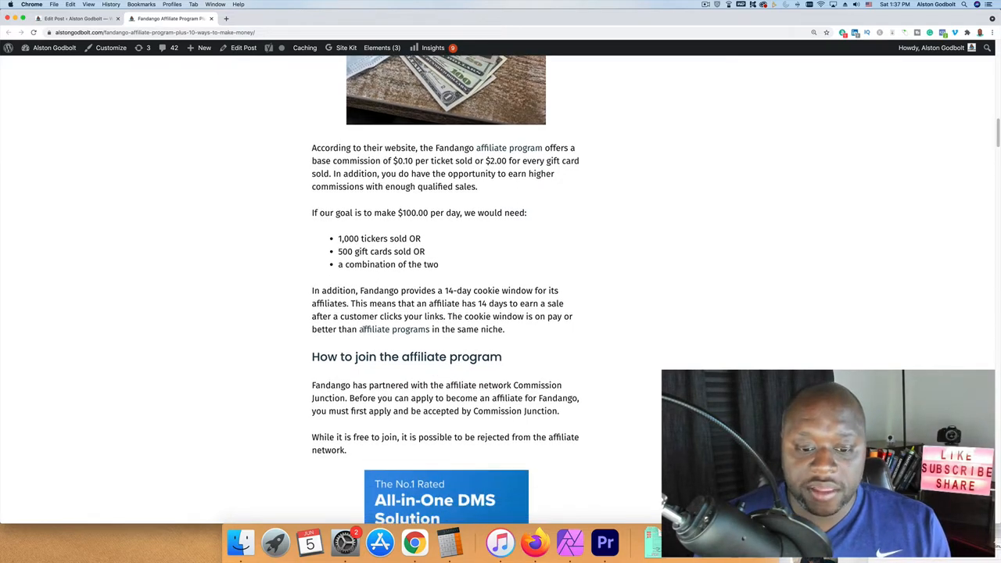
{"action": "scroll", "scroll_direction": "down", "scroll_amount": 3}
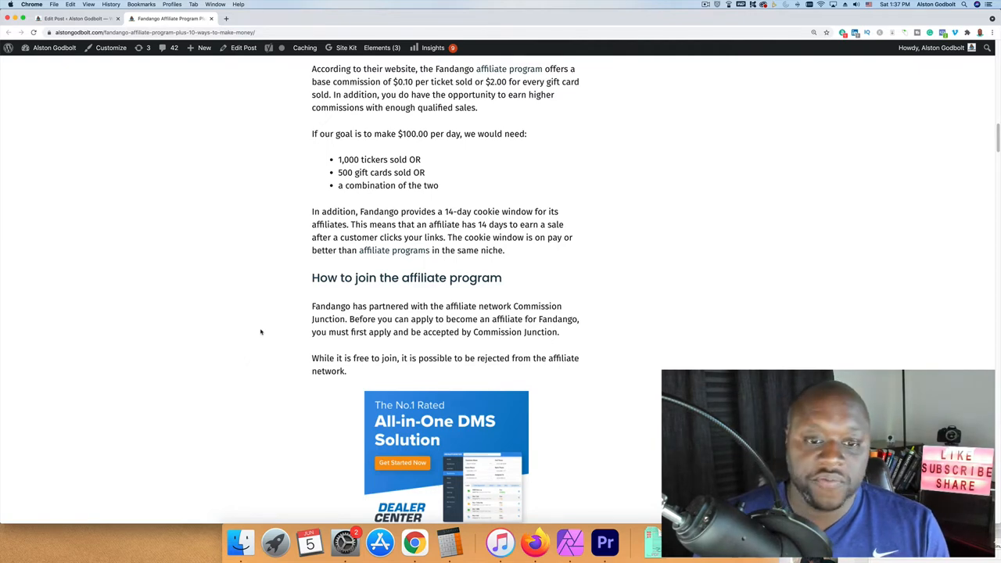
{"action": "scroll", "scroll_direction": "down", "scroll_amount": 3}
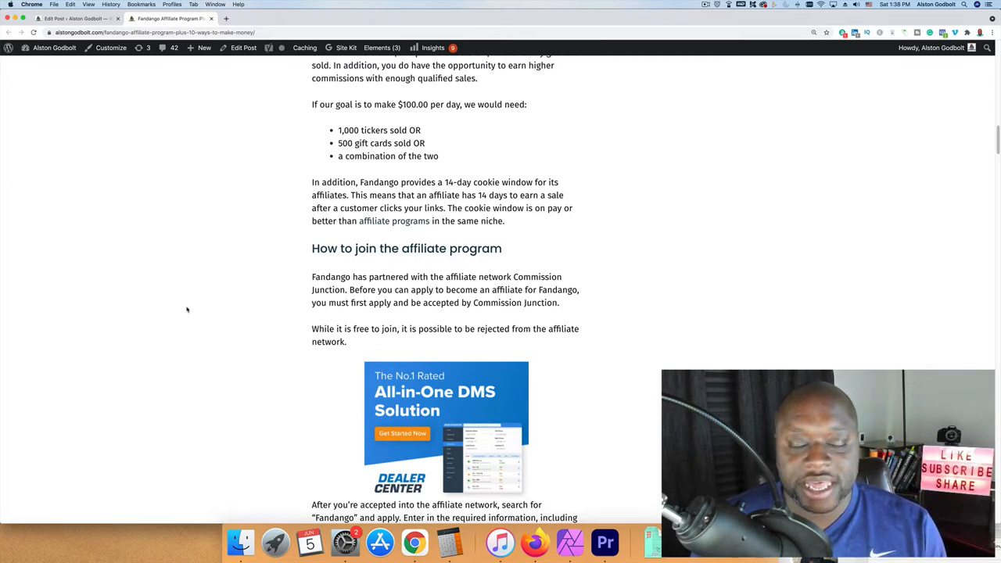
{"action": "mouse_move", "coordinate": [230, 321]}
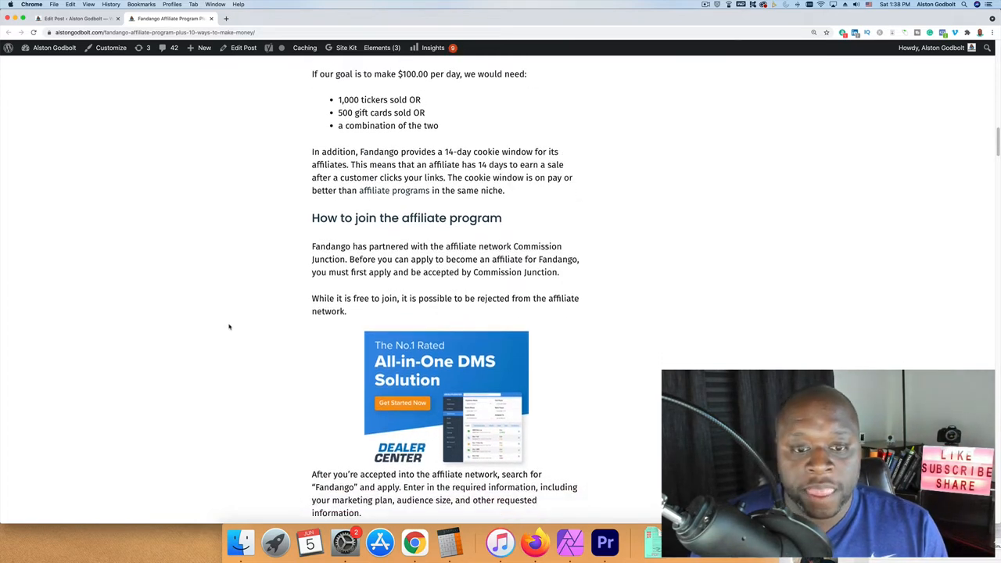
{"action": "scroll", "scroll_direction": "down", "scroll_amount": 3}
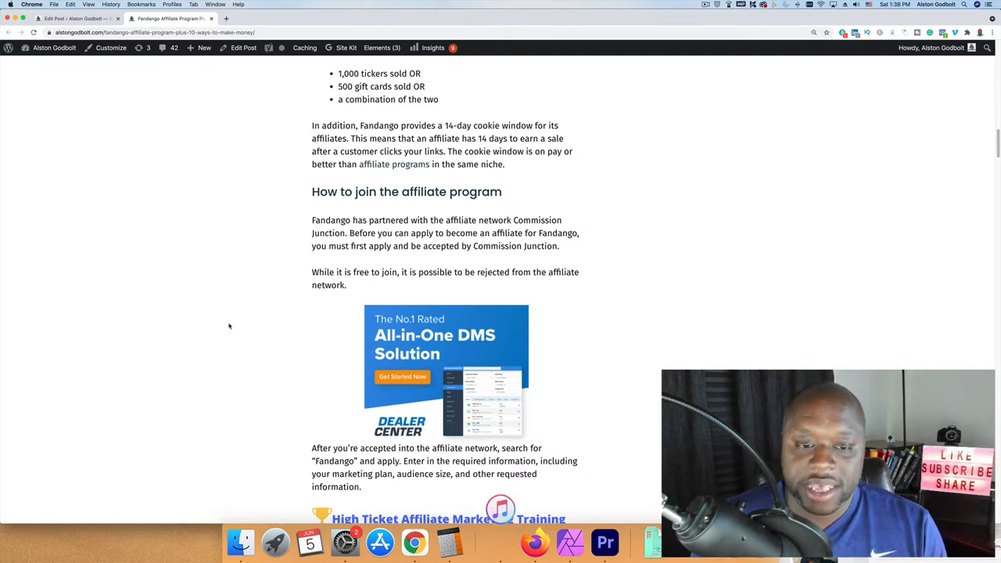
{"action": "mouse_move", "coordinate": [225, 319]}
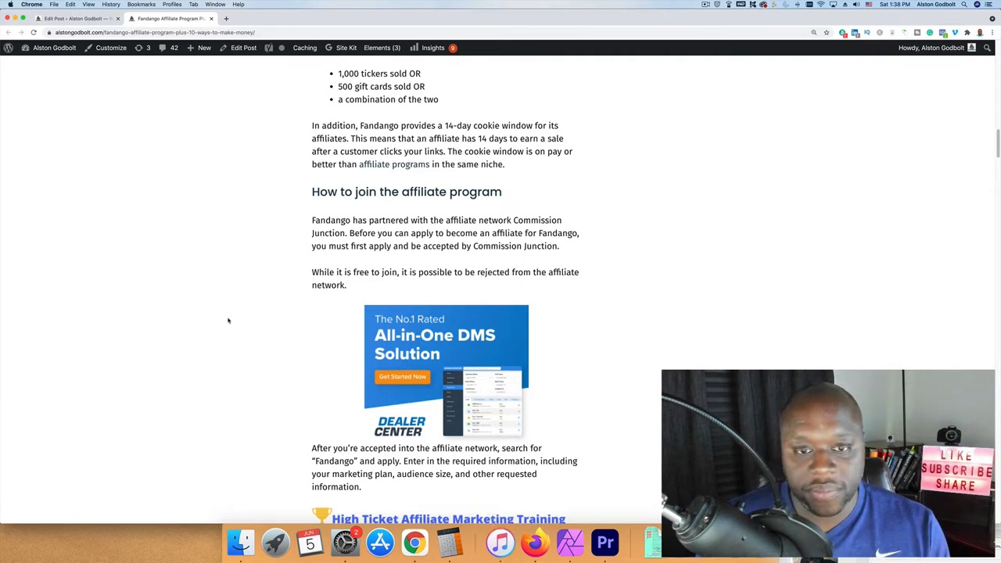
Highlight '$0.10 per ticket sold', then '14 days to earn' in the cookie window sentence.
{"action": "scroll", "scroll_direction": "down", "scroll_amount": 3}
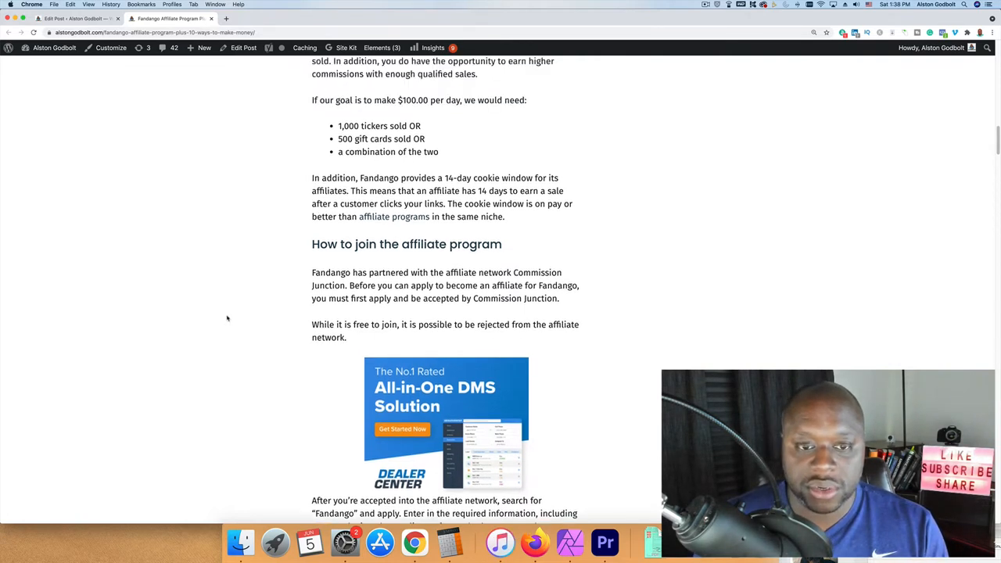
{"action": "scroll", "scroll_direction": "down", "scroll_amount": 3}
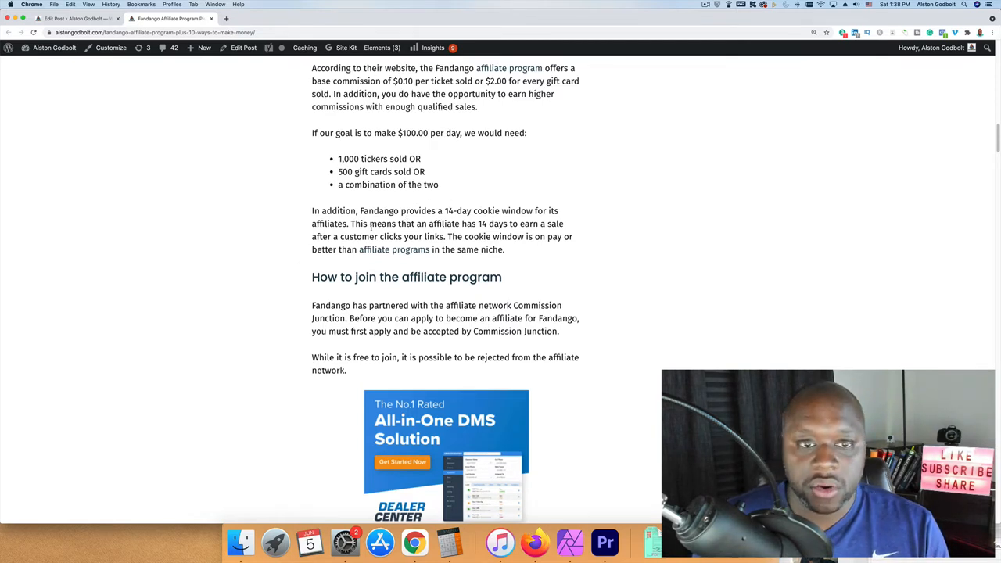
{"action": "left_click_drag", "start_coordinate": [393, 81], "coordinate": [460, 81]}
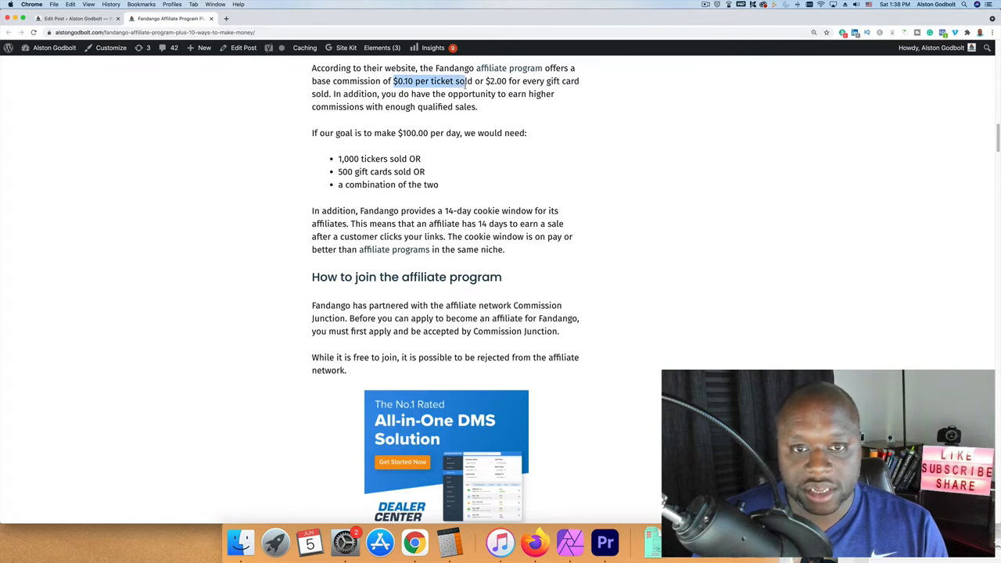
{"action": "left_click", "coordinate": [501, 81]}
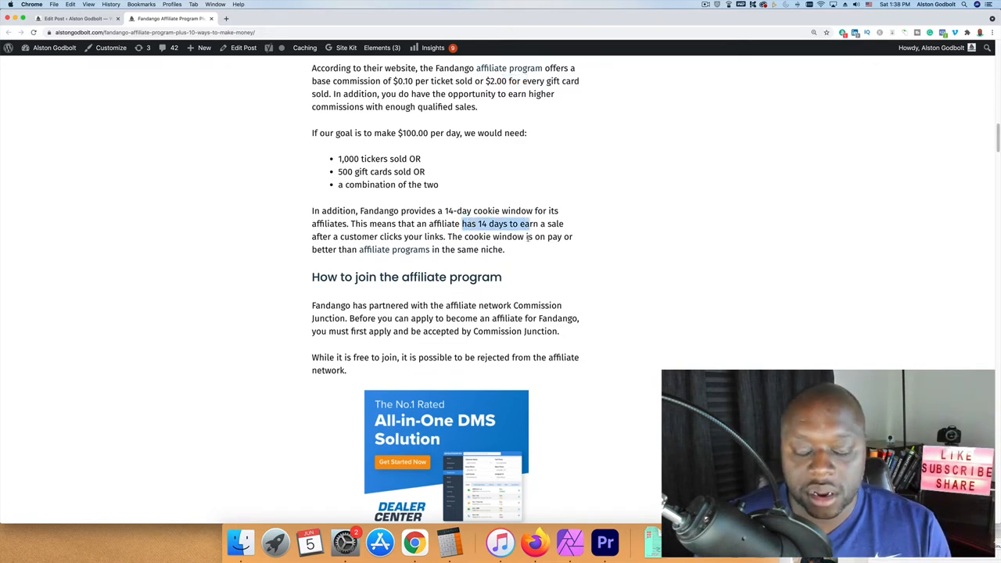
{"action": "mouse_move", "coordinate": [577, 263]}
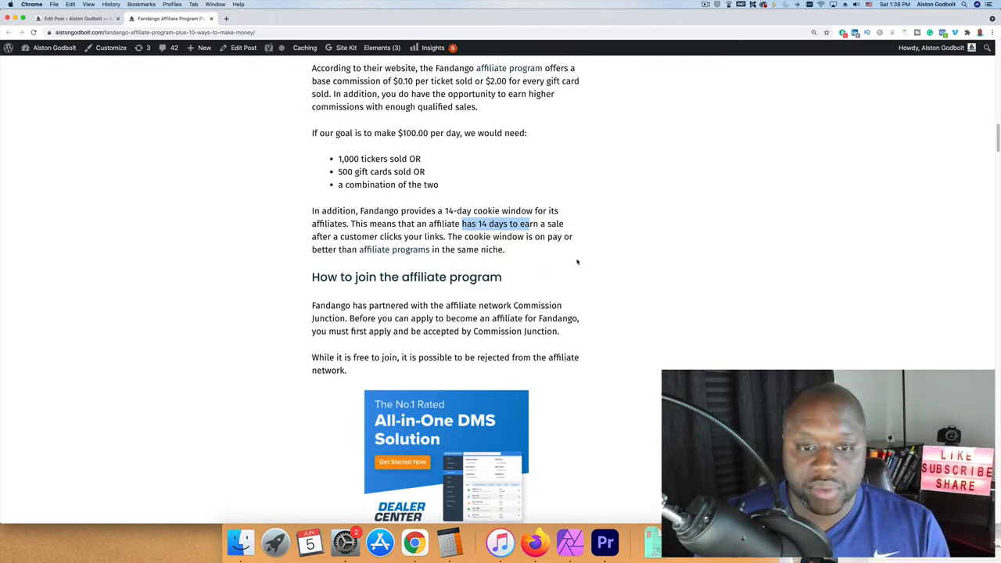
{"action": "mouse_move", "coordinate": [577, 285]}
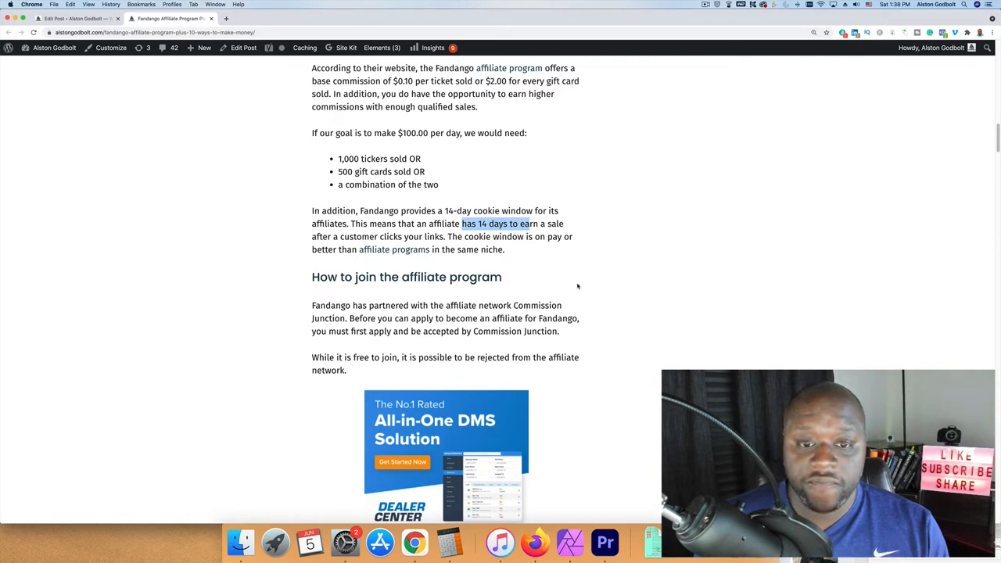
{"action": "mouse_move", "coordinate": [602, 304]}
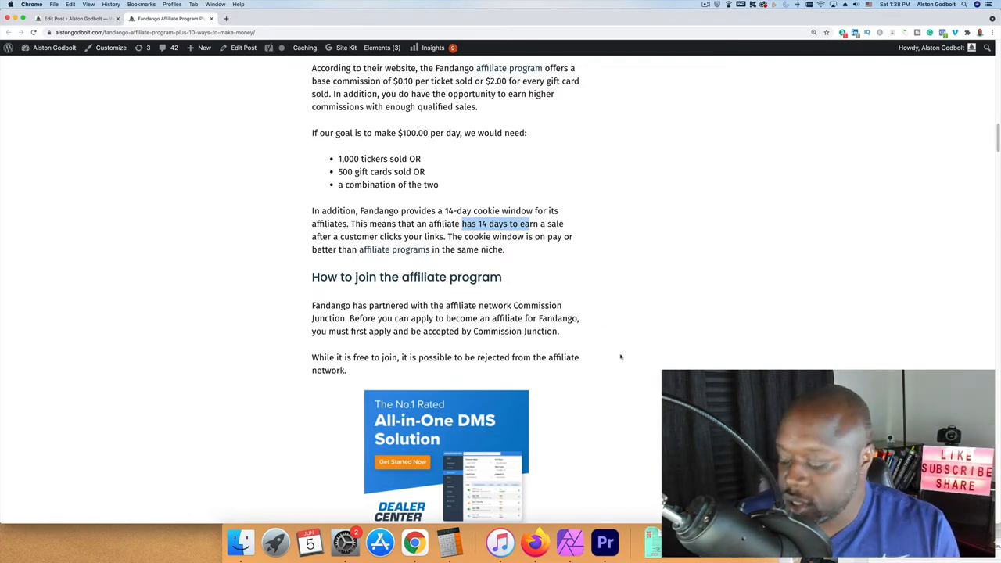
Scroll through Good EPC, Long cookie window and Best of the best to the Drawbacks heading.
{"action": "scroll", "scroll_direction": "down", "scroll_amount": 3}
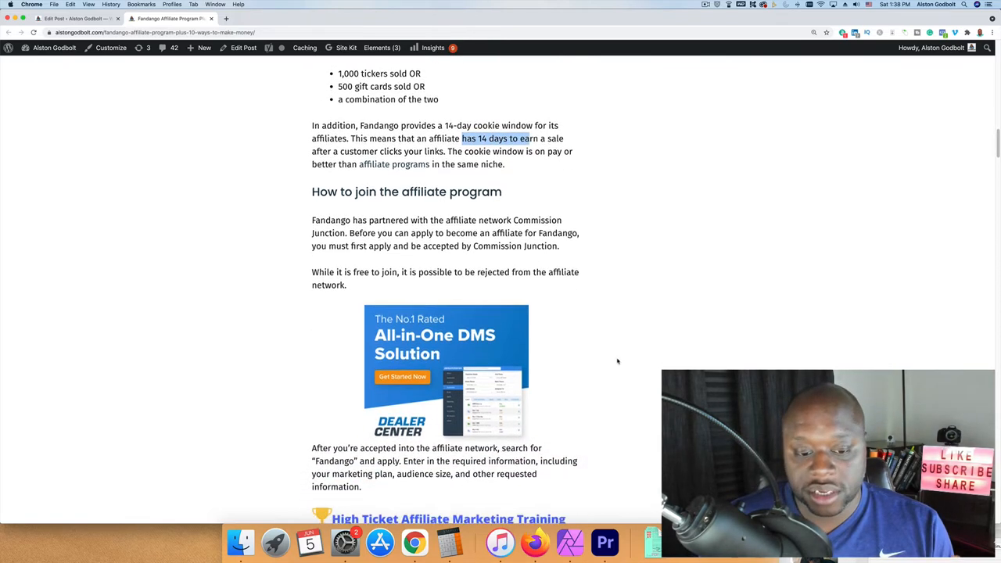
{"action": "scroll", "scroll_direction": "down", "scroll_amount": 3}
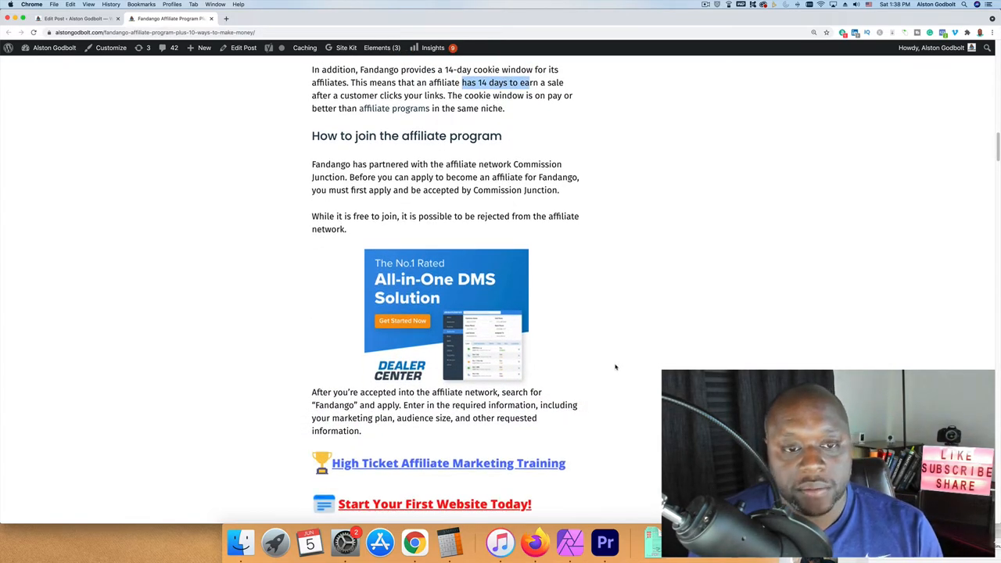
{"action": "scroll", "scroll_direction": "down", "scroll_amount": 3}
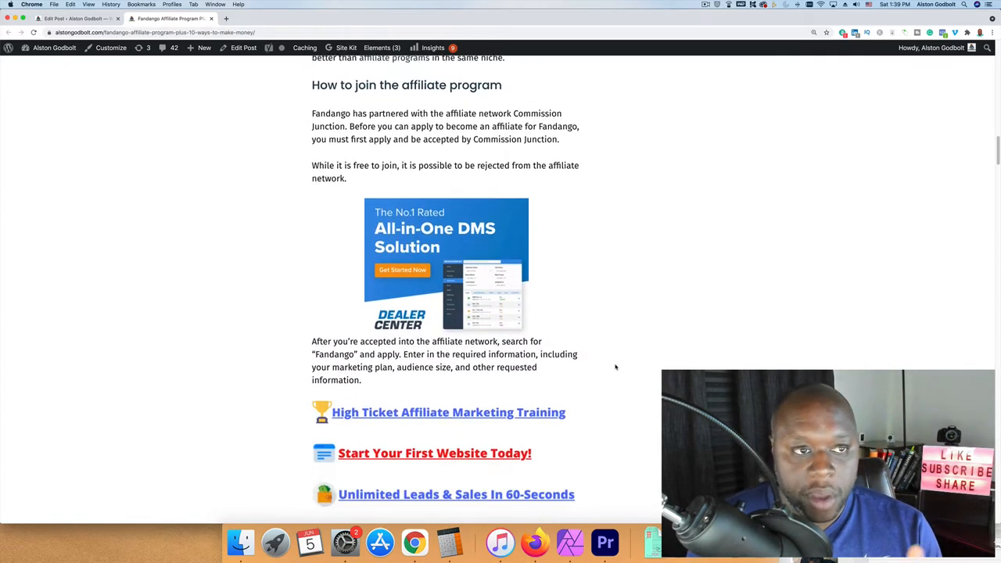
{"action": "scroll", "scroll_direction": "down", "scroll_amount": 3}
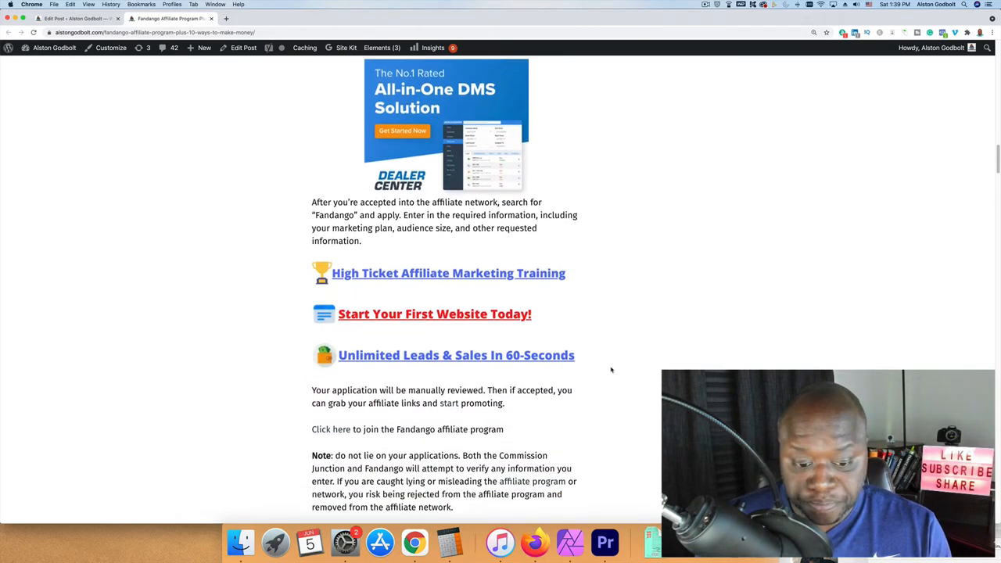
{"action": "scroll", "scroll_direction": "down", "scroll_amount": 3}
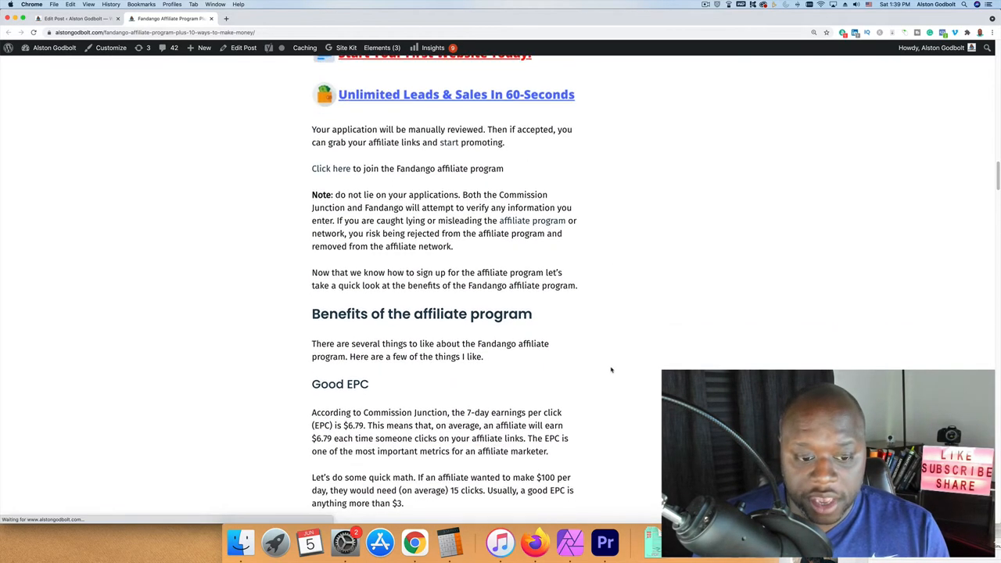
{"action": "scroll", "scroll_direction": "down", "scroll_amount": 3}
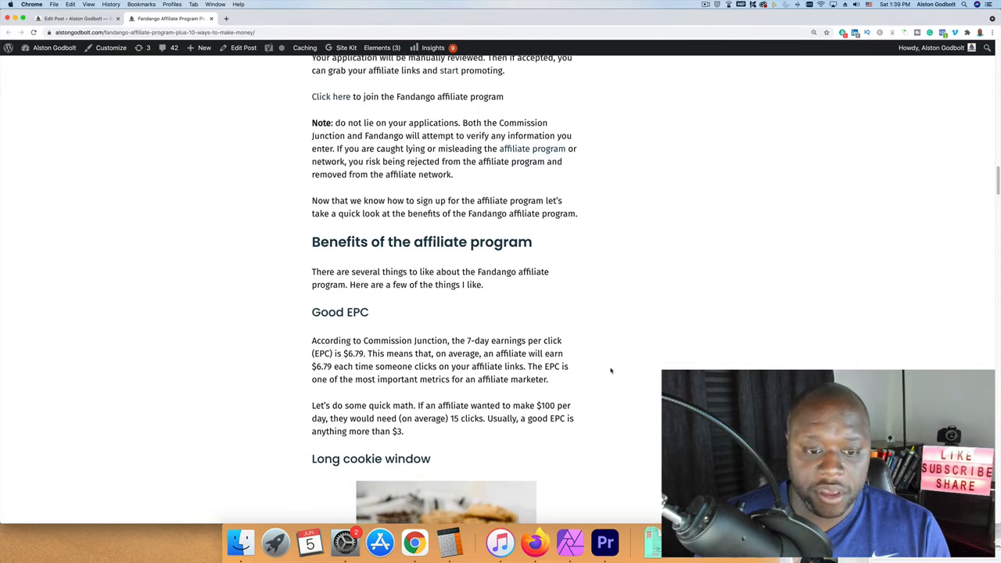
{"action": "scroll", "scroll_direction": "down", "scroll_amount": 3}
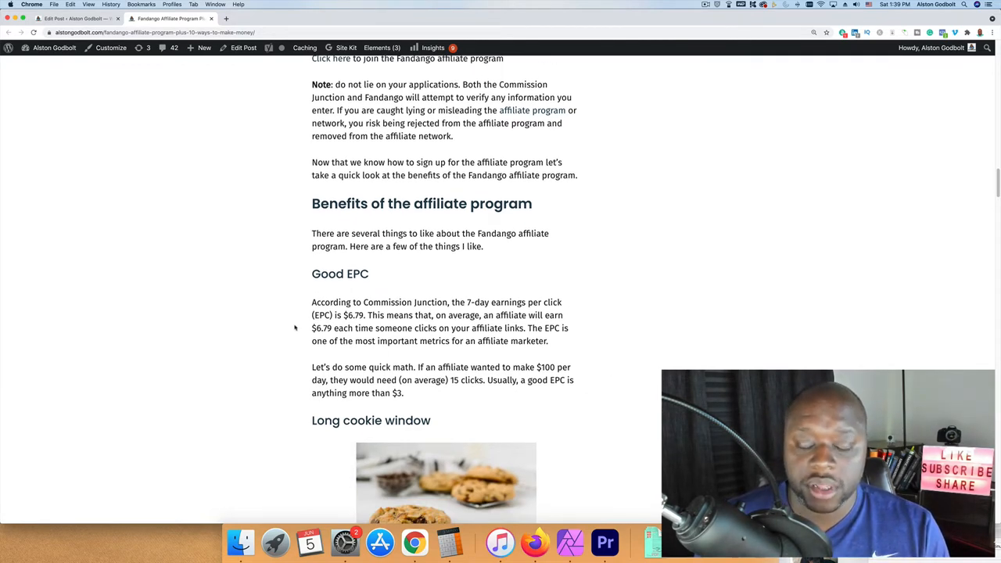
{"action": "scroll", "scroll_direction": "down", "scroll_amount": 3}
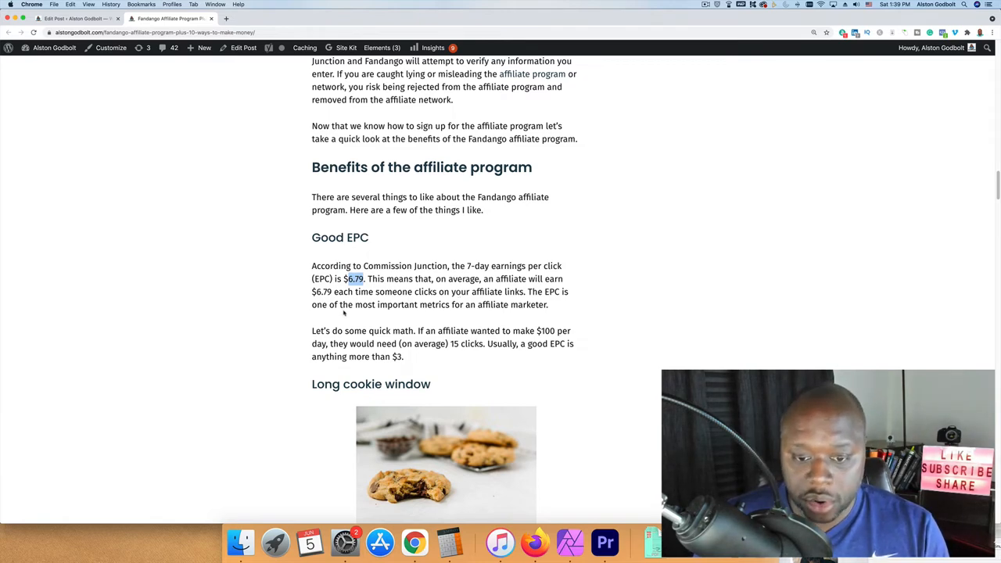
{"action": "scroll", "scroll_direction": "down", "scroll_amount": 3}
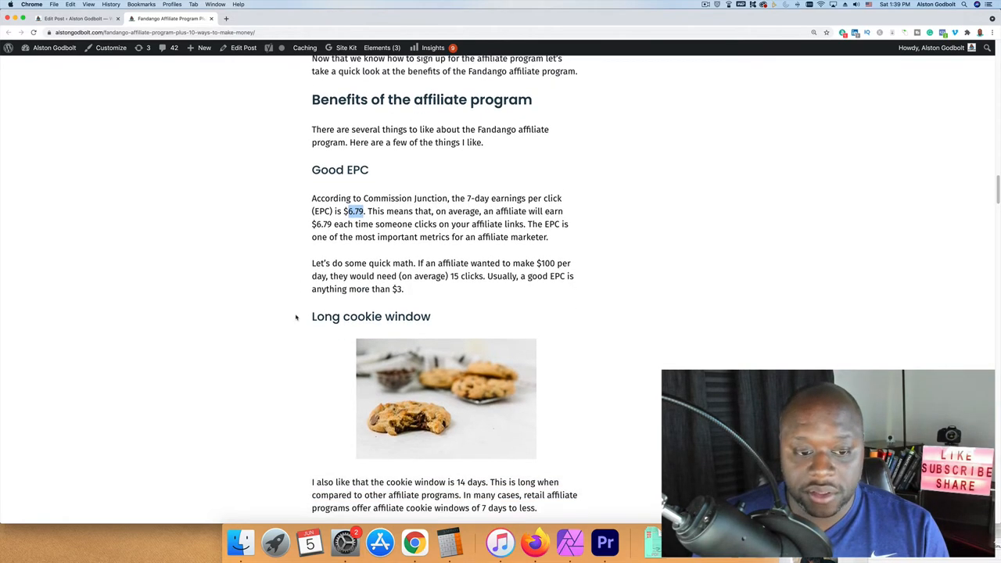
{"action": "scroll", "scroll_direction": "down", "scroll_amount": 3}
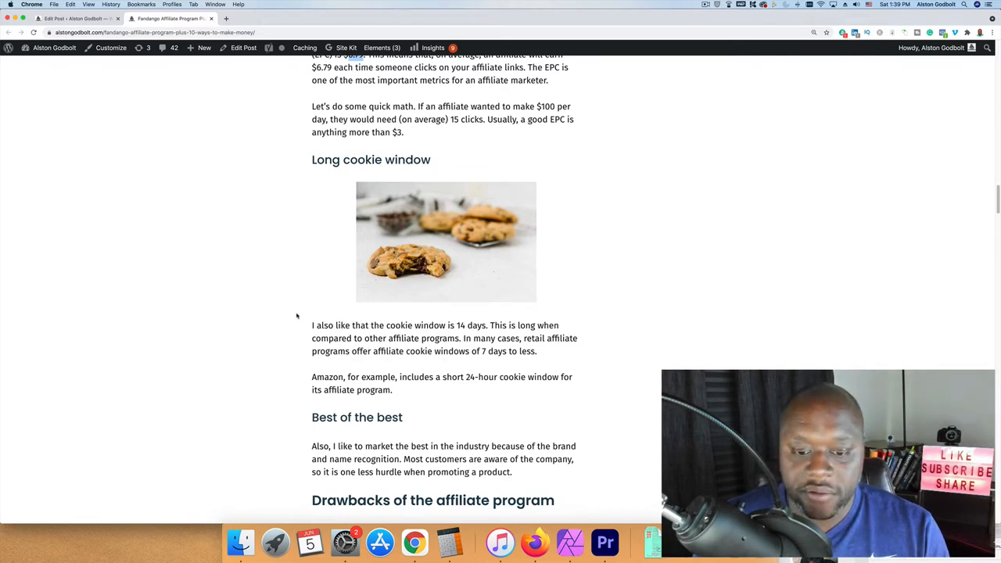
{"action": "scroll", "scroll_direction": "down", "scroll_amount": 3}
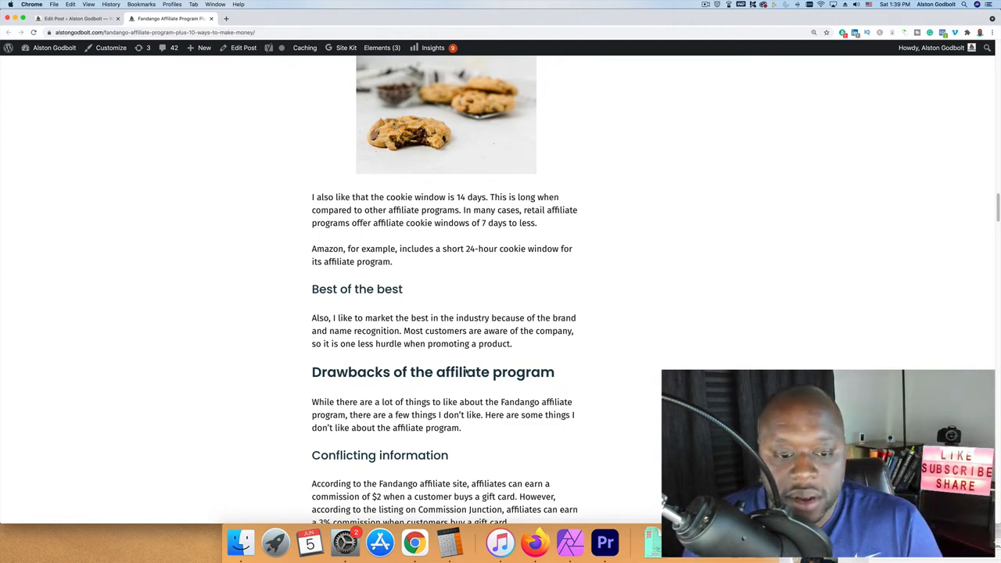
Scroll to Conflicting information and highlight the 'on Commission Junction' mention.
{"action": "scroll", "scroll_direction": "down", "scroll_amount": 3}
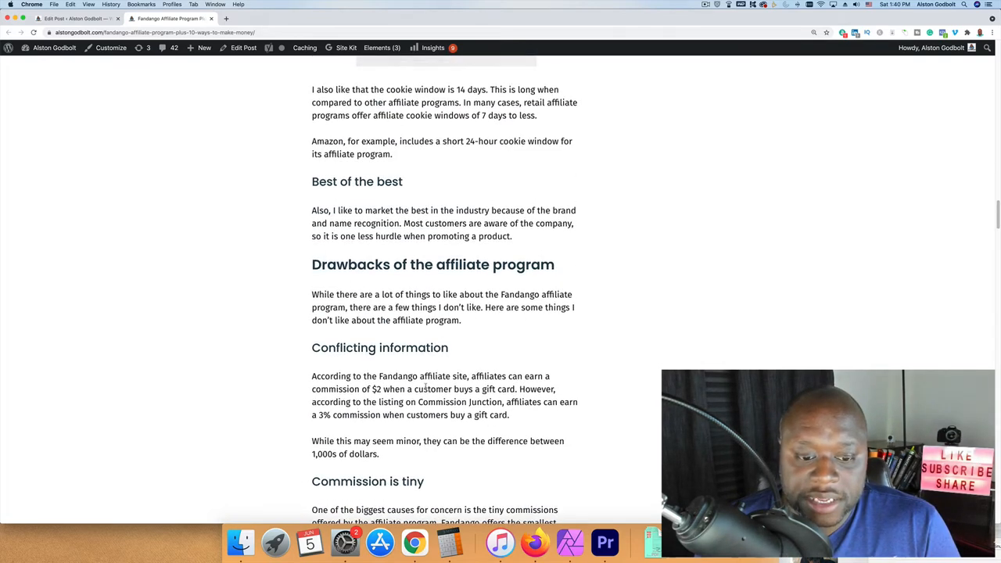
{"action": "scroll", "scroll_direction": "down", "scroll_amount": 3}
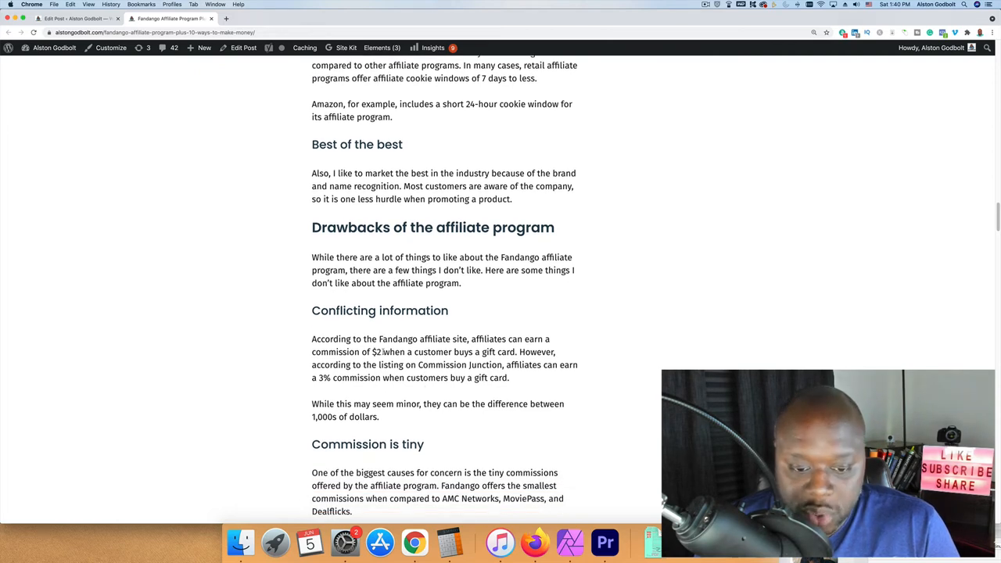
{"action": "left_click_drag", "start_coordinate": [370, 352], "coordinate": [522, 352]}
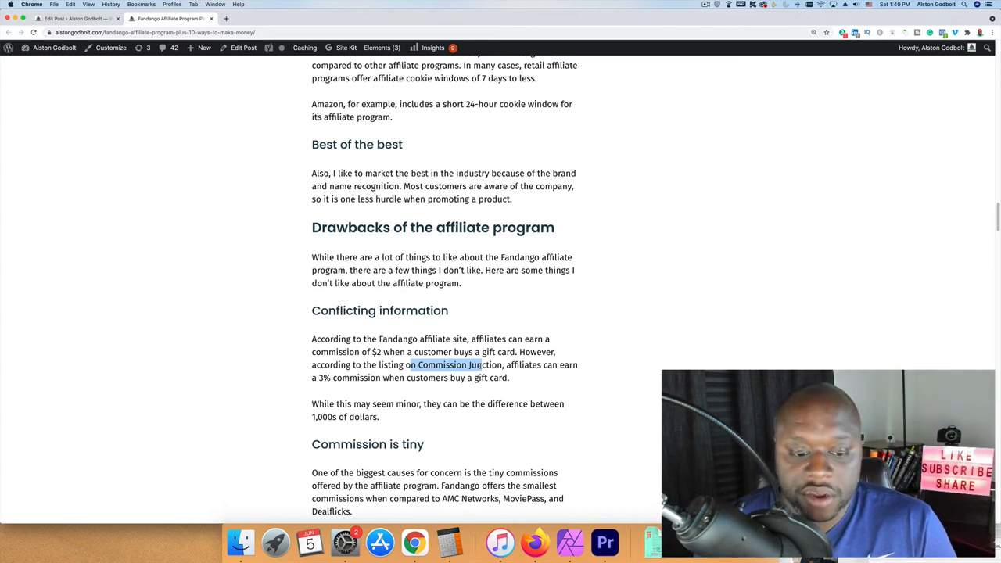
Scroll on to the Commission is tiny and Short cookie window drawbacks.
{"action": "scroll", "scroll_direction": "down", "scroll_amount": 3}
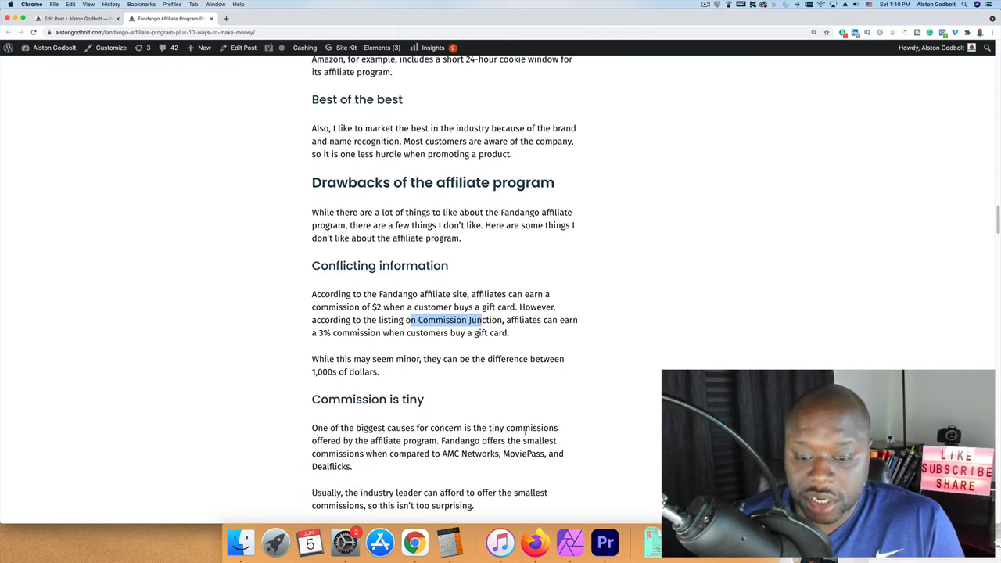
{"action": "scroll", "scroll_direction": "down", "scroll_amount": 3}
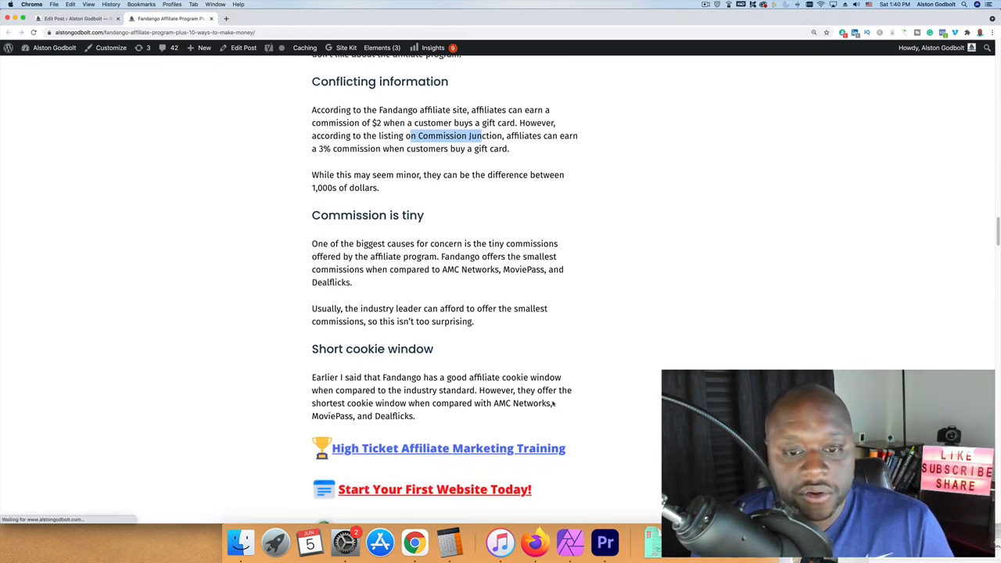
{"action": "mouse_move", "coordinate": [609, 388]}
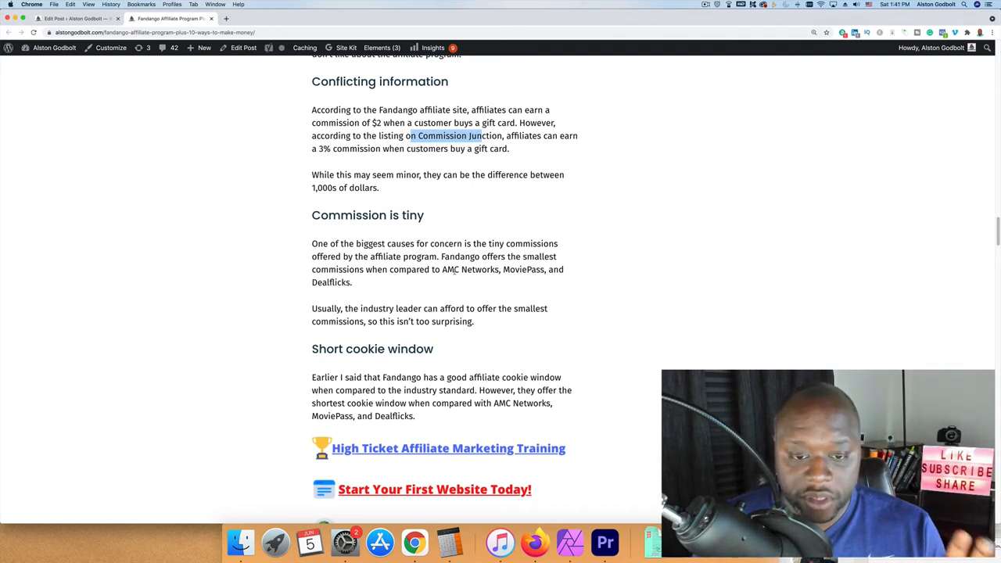
{"action": "mouse_move", "coordinate": [454, 282]}
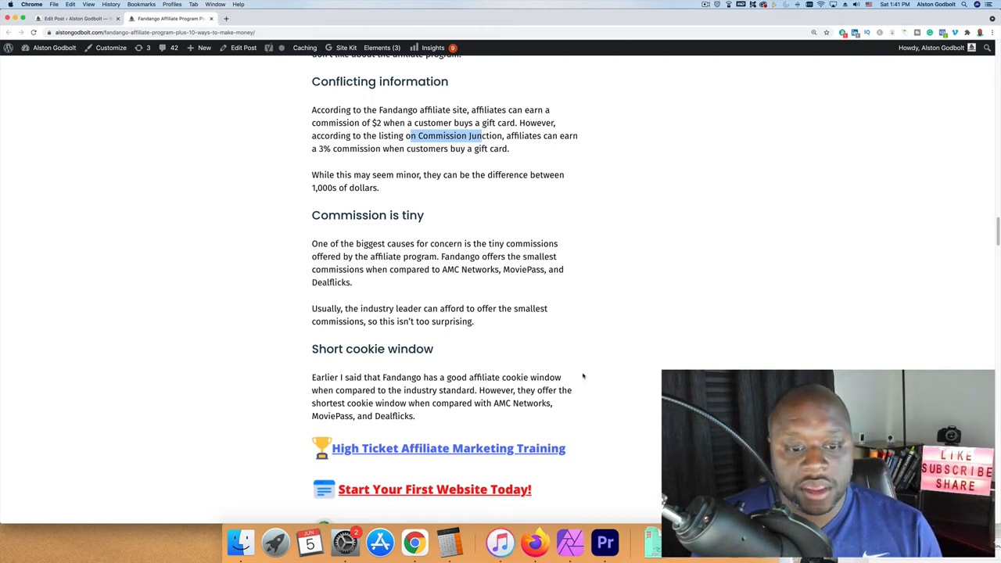
Scroll past the 5 alternatives list to the 10 ways to promote section and Start a blog.
{"action": "scroll", "scroll_direction": "down", "scroll_amount": 3}
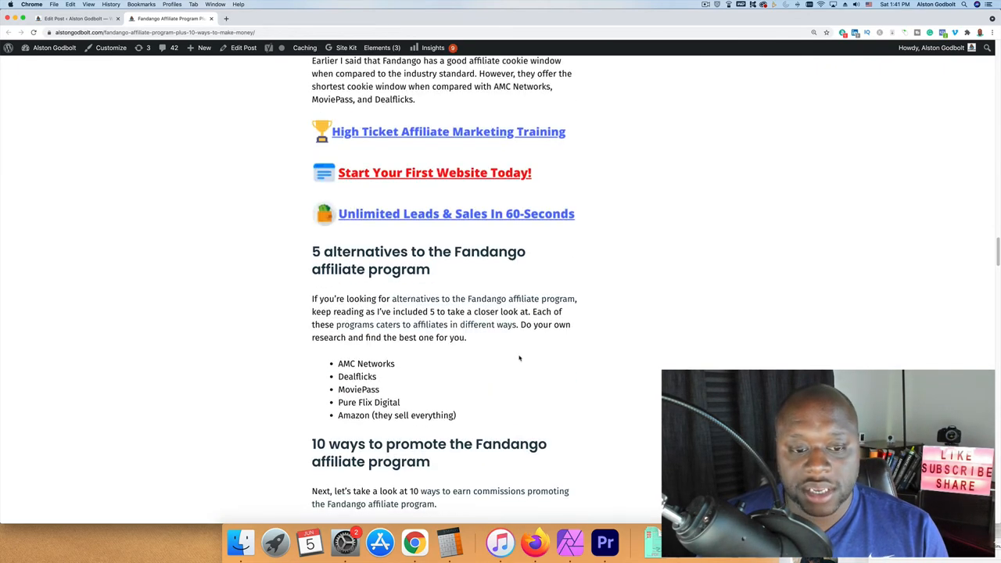
{"action": "scroll", "scroll_direction": "down", "scroll_amount": 3}
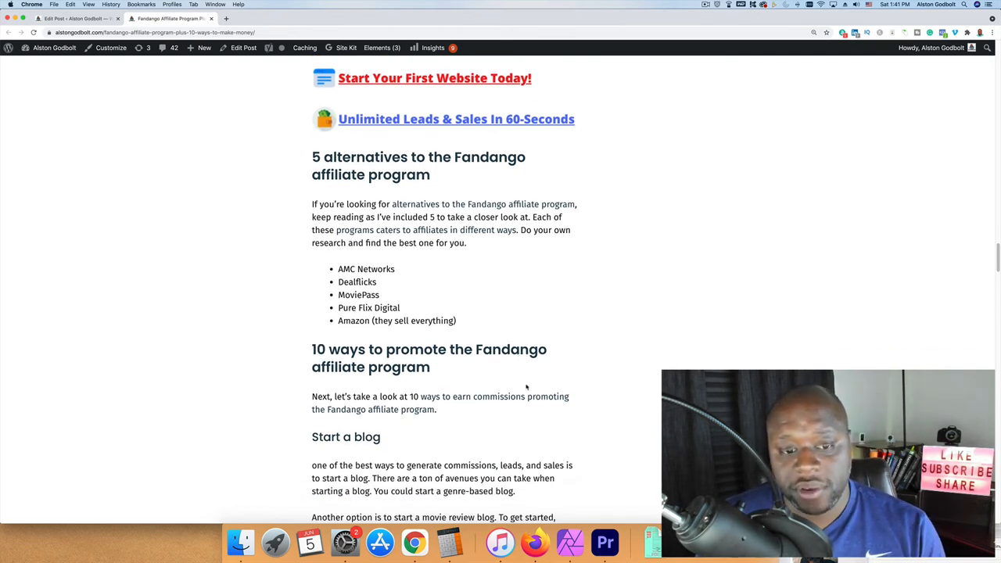
{"action": "scroll", "scroll_direction": "down", "scroll_amount": 3}
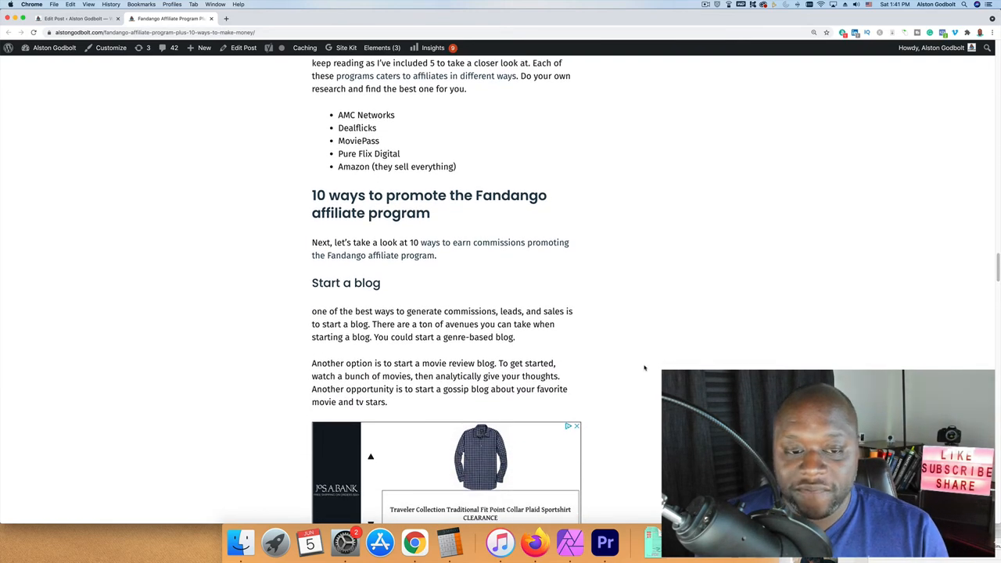
{"action": "scroll", "scroll_direction": "down", "scroll_amount": 3}
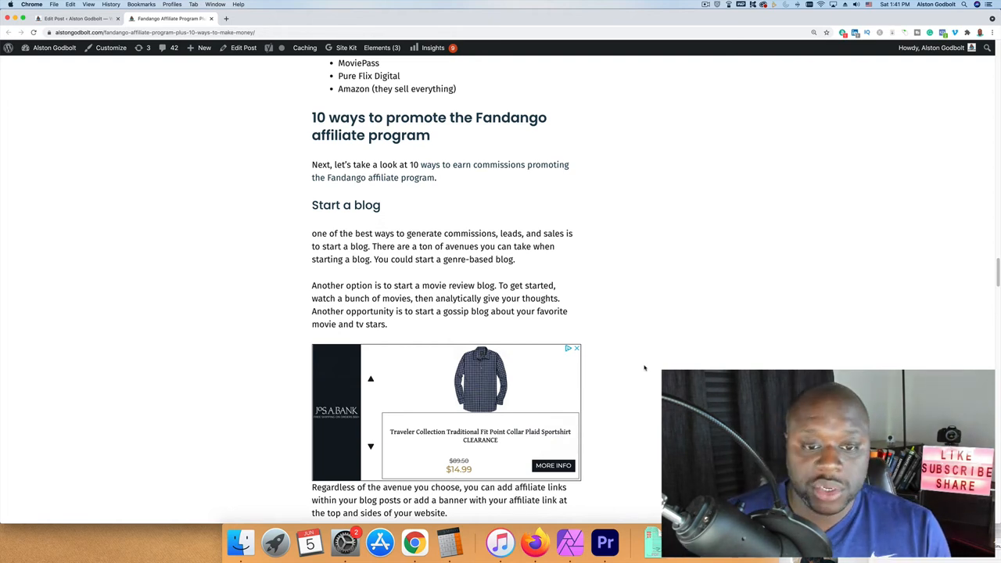
Scroll through YouTube channel, TikTok videos and Tweet movie info, then back up to YouTube.
{"action": "scroll", "scroll_direction": "down", "scroll_amount": 3}
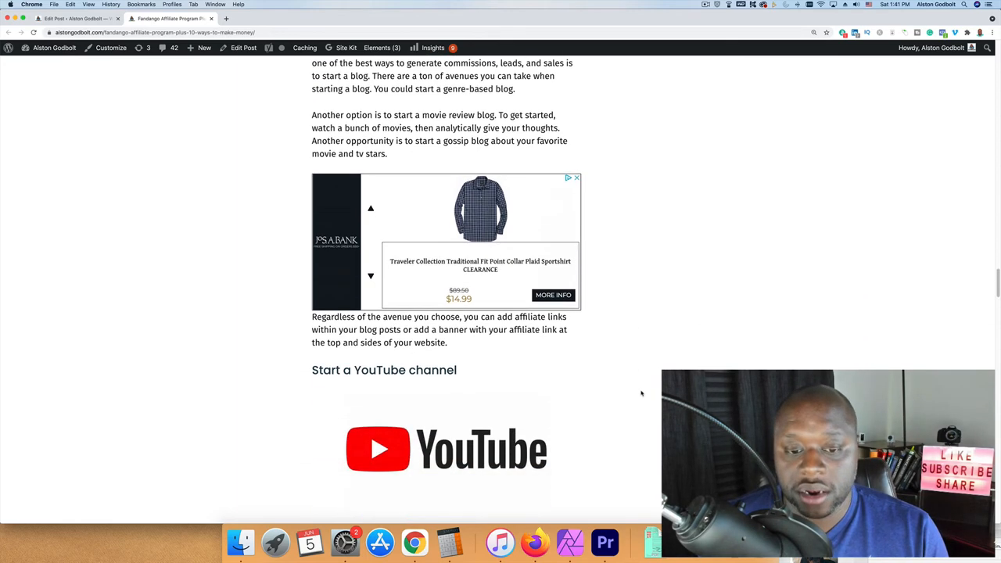
{"action": "scroll", "scroll_direction": "down", "scroll_amount": 3}
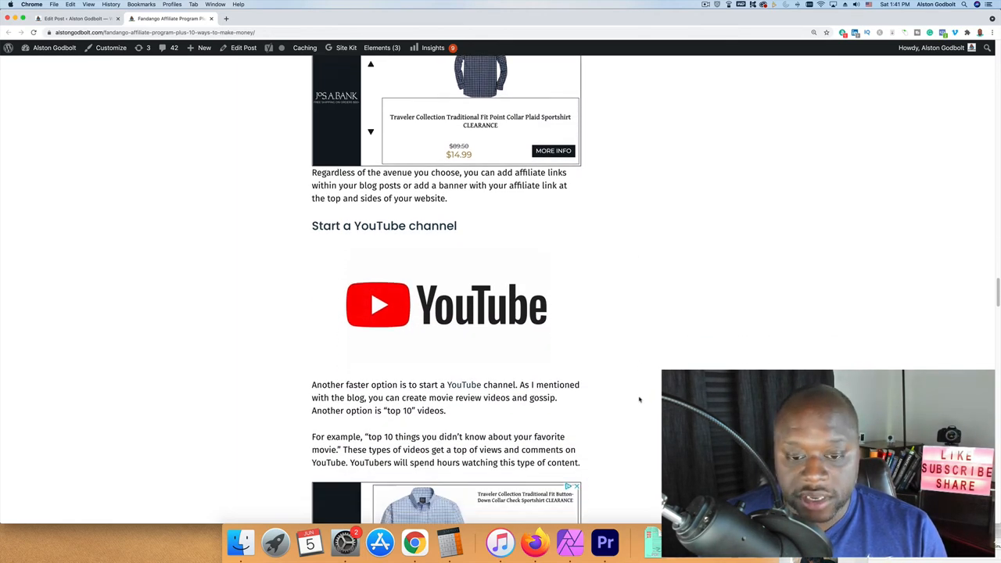
{"action": "scroll", "scroll_direction": "down", "scroll_amount": 3}
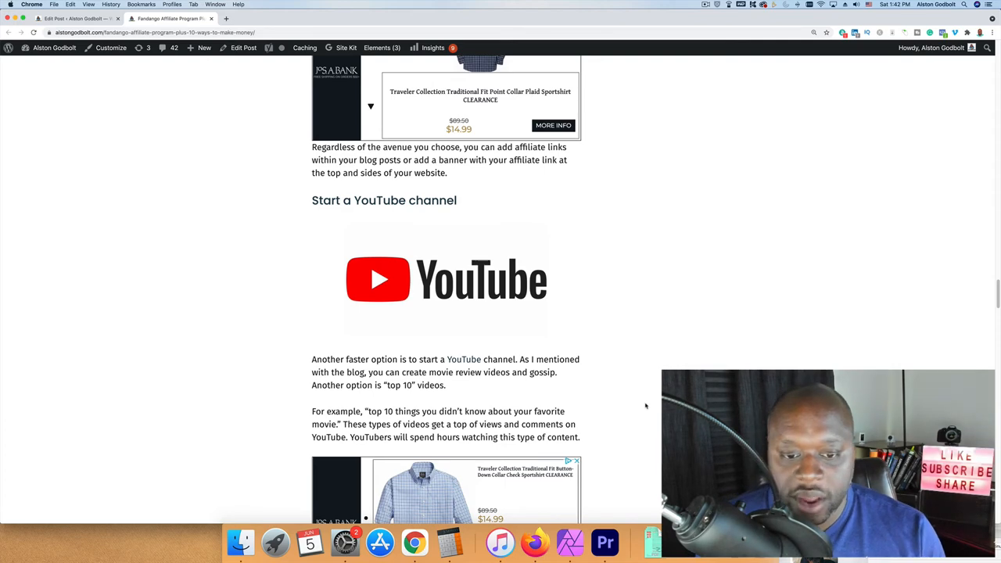
{"action": "scroll", "scroll_direction": "down", "scroll_amount": 3}
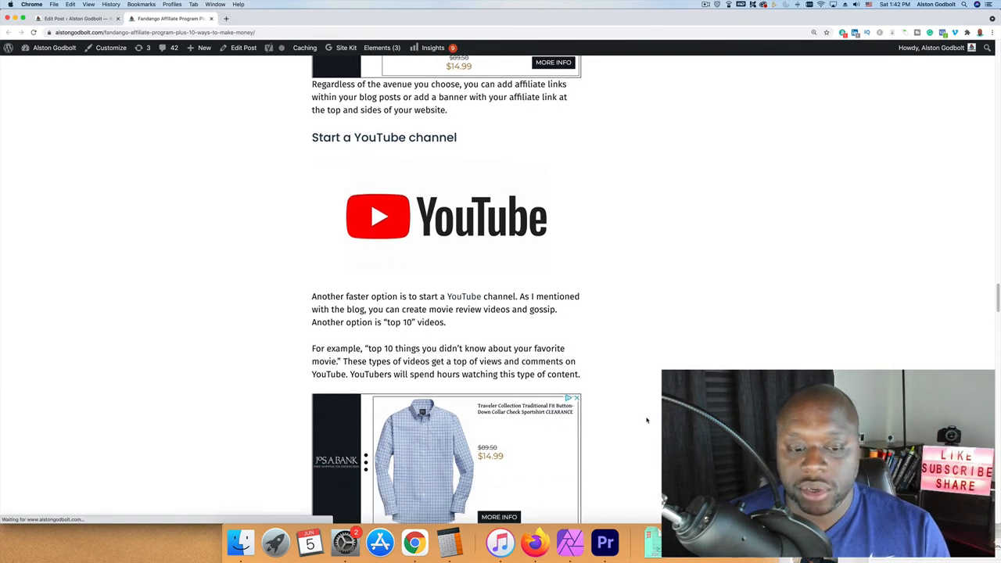
{"action": "scroll", "scroll_direction": "down", "scroll_amount": 3}
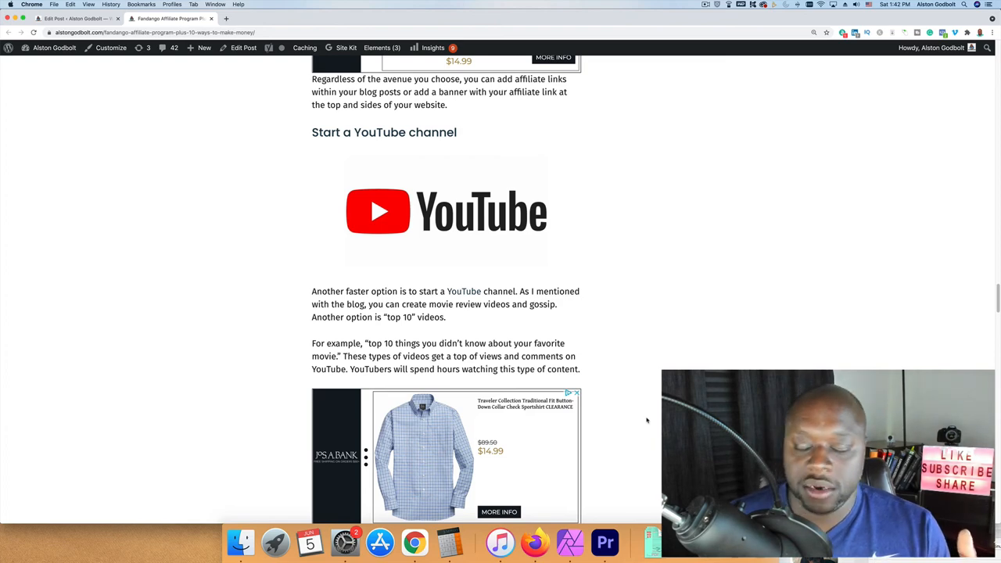
{"action": "scroll", "scroll_direction": "down", "scroll_amount": 3}
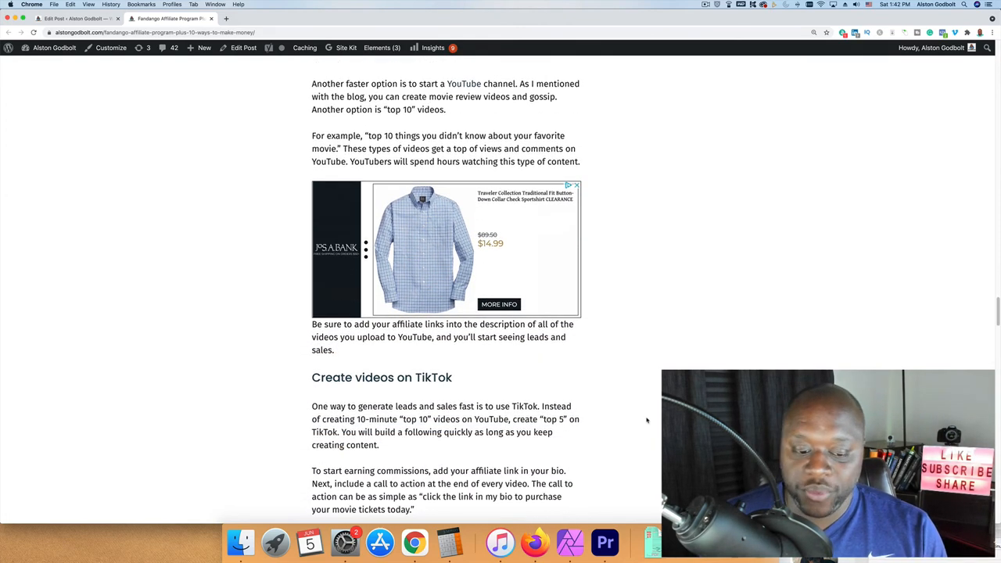
{"action": "scroll", "scroll_direction": "down", "scroll_amount": 3}
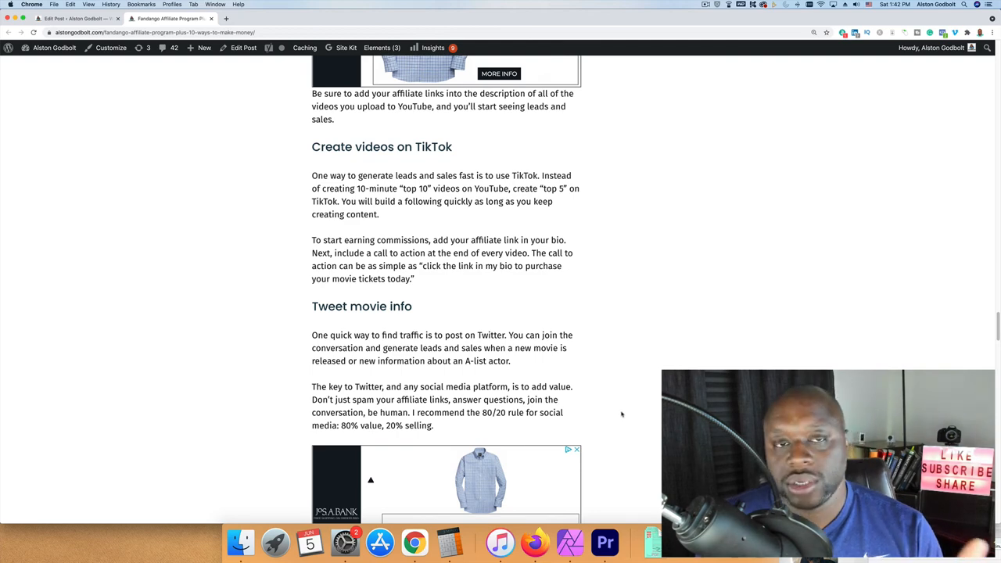
{"action": "scroll", "scroll_direction": "down", "scroll_amount": 3}
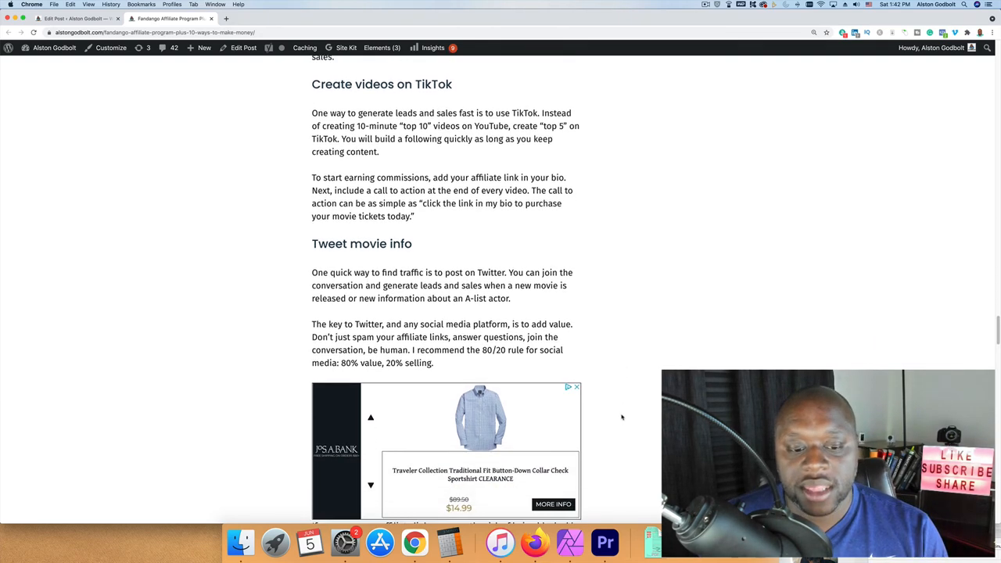
{"action": "scroll", "scroll_direction": "down", "scroll_amount": 3}
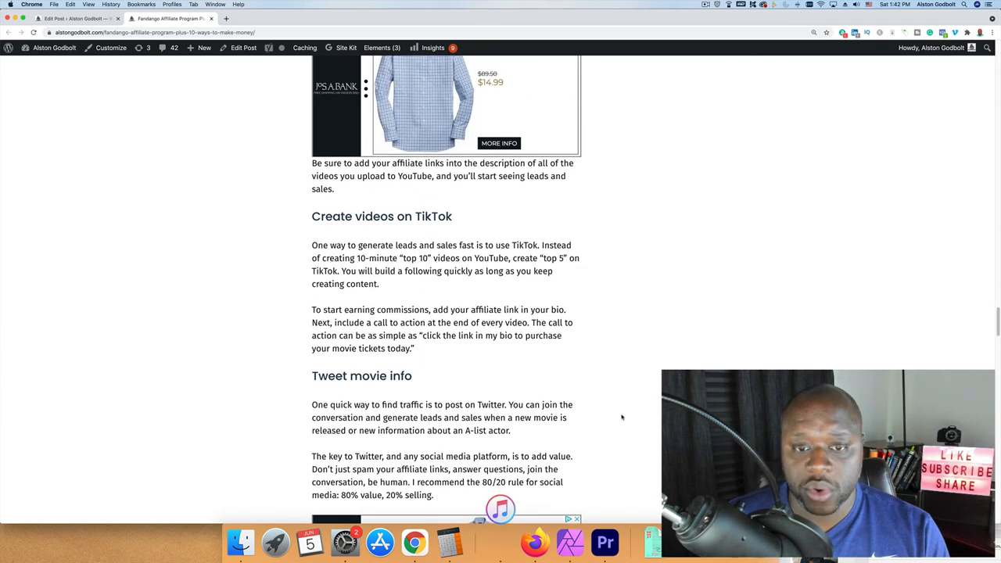
{"action": "scroll", "scroll_direction": "up", "scroll_amount": 3}
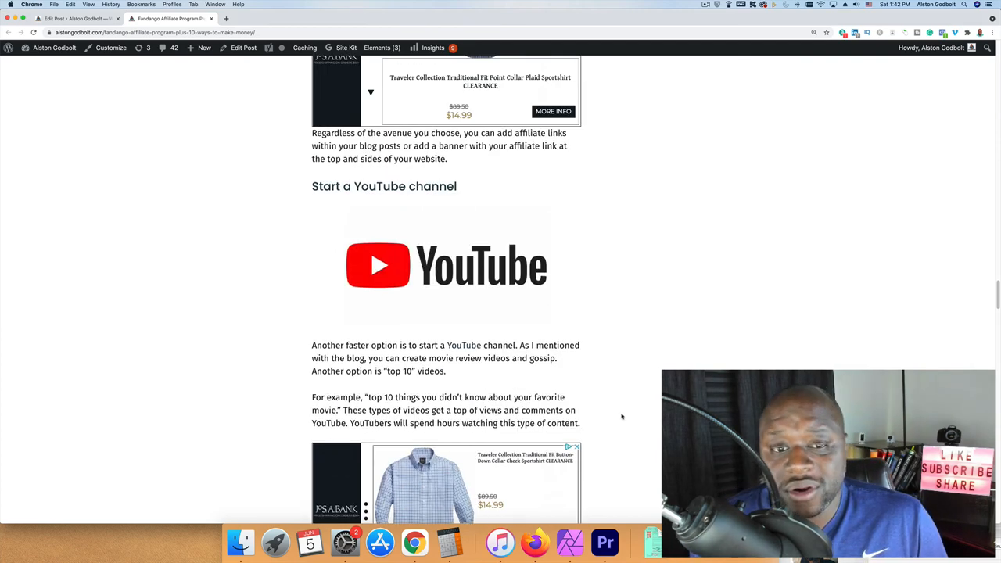
Scroll back up to Commission is tiny and Short cookie window above the 5 alternatives heading.
{"action": "scroll", "scroll_direction": "up", "scroll_amount": 3}
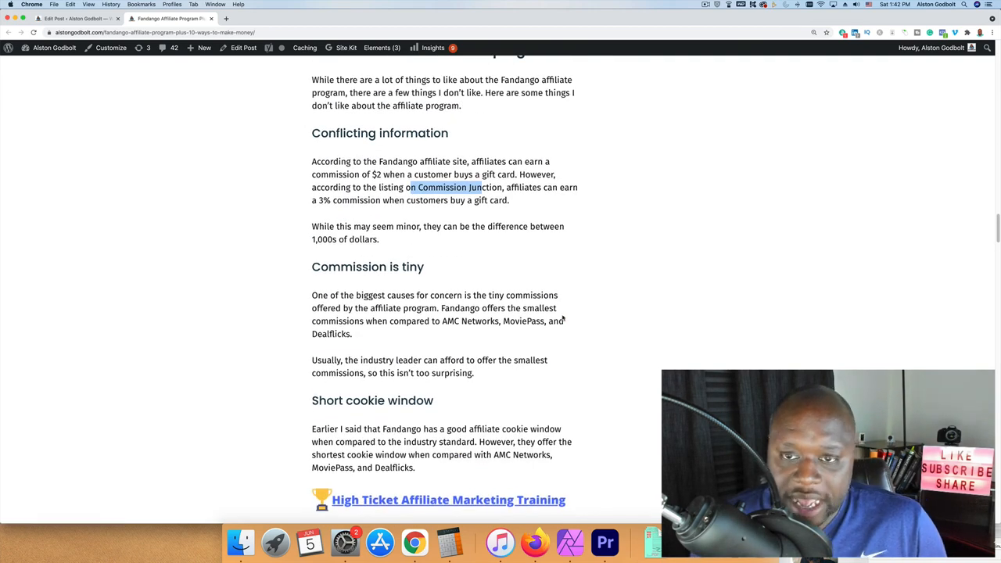
{"action": "scroll", "scroll_direction": "down", "scroll_amount": 3}
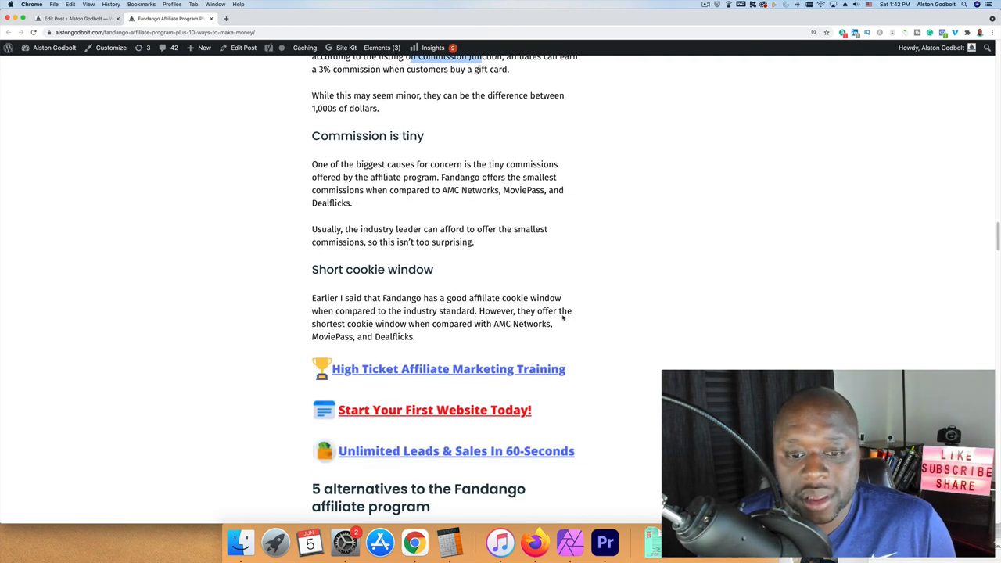